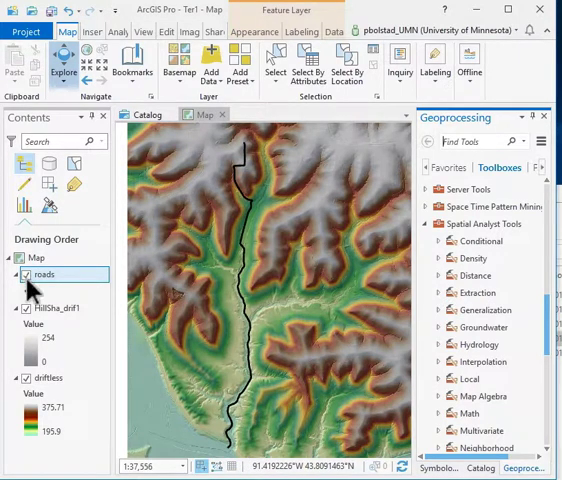
Step: Toggle the roads layer off and back on, then find 'interpolate' and open Interpolate Shape
left_click(27, 273)
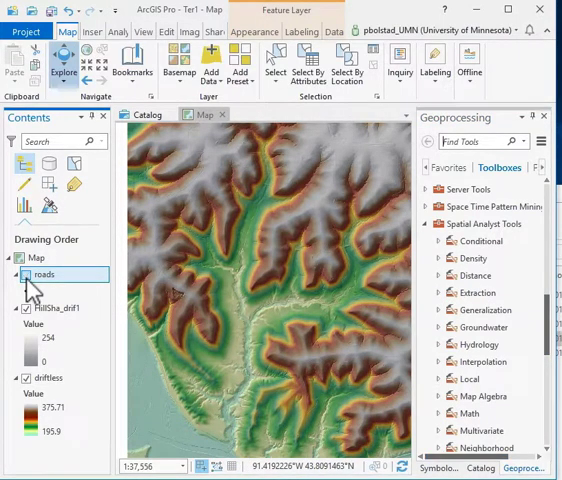
left_click(27, 272)
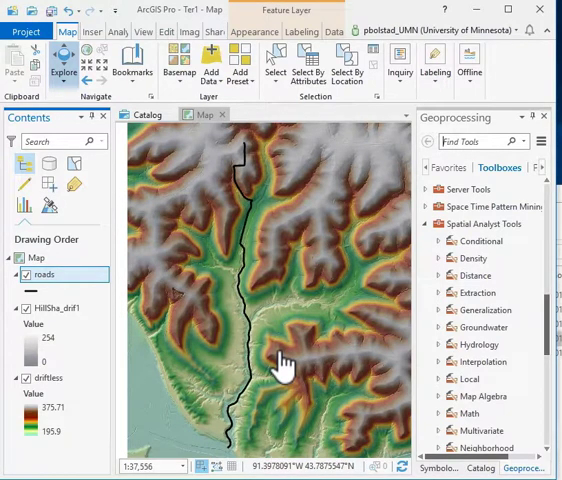
mouse_move(495, 150)
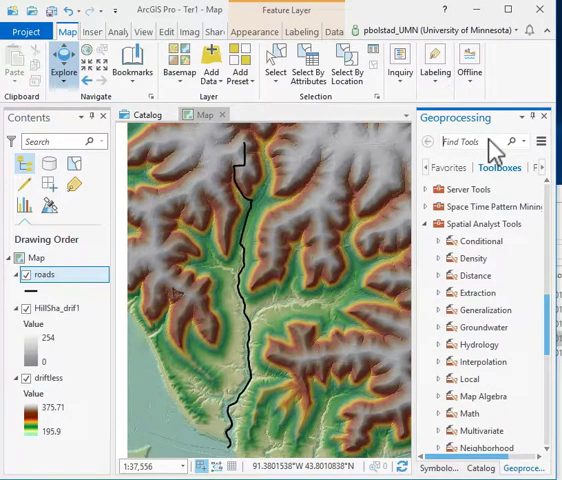
type("in")
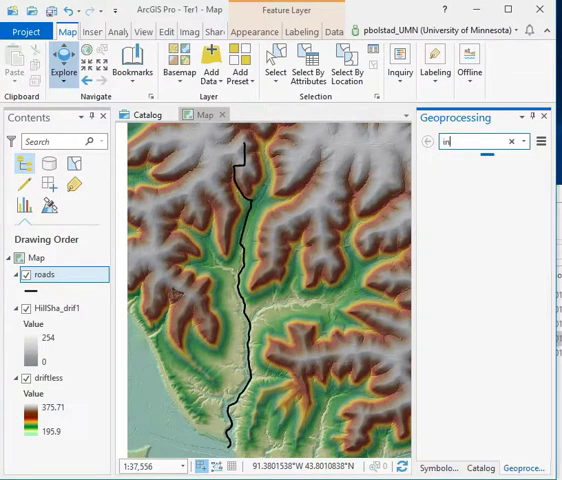
type("interpolate")
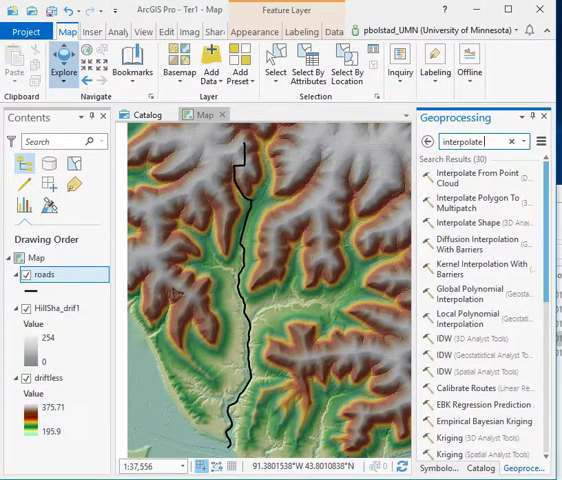
left_click(481, 214)
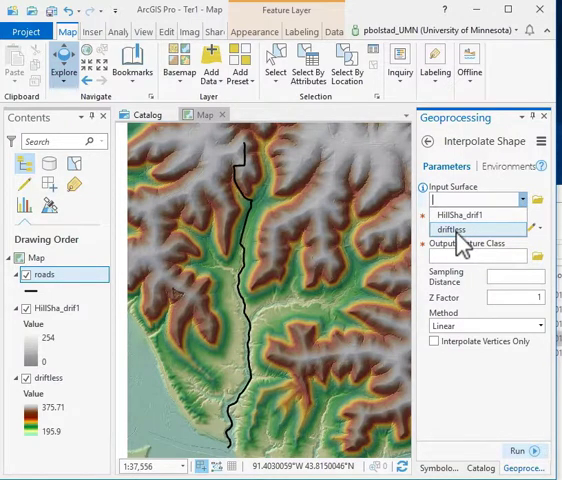
Step: Set Input Surface to driftless and Input Features to roads
left_click(455, 230)
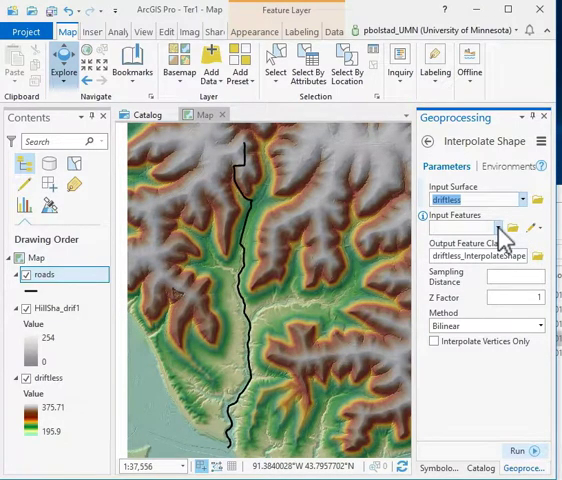
left_click(480, 228)
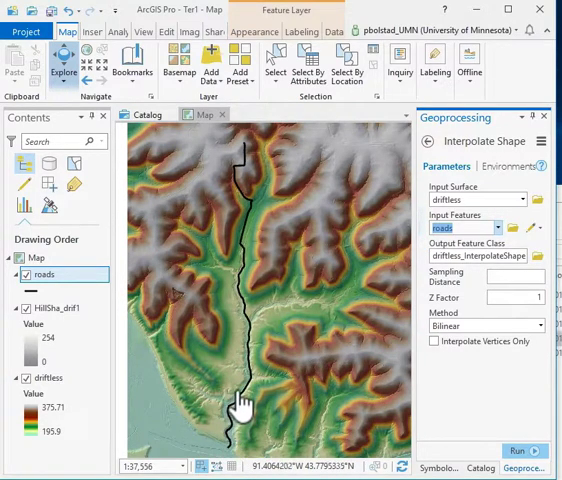
mouse_move(246, 308)
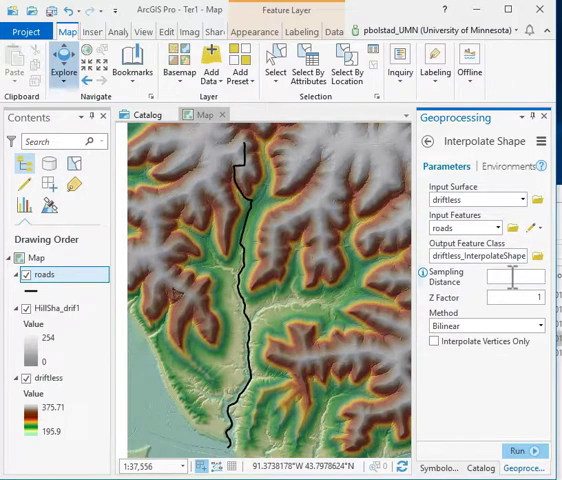
Step: Enter a Sampling Distance of 3 and zoom in on the road
type("3")
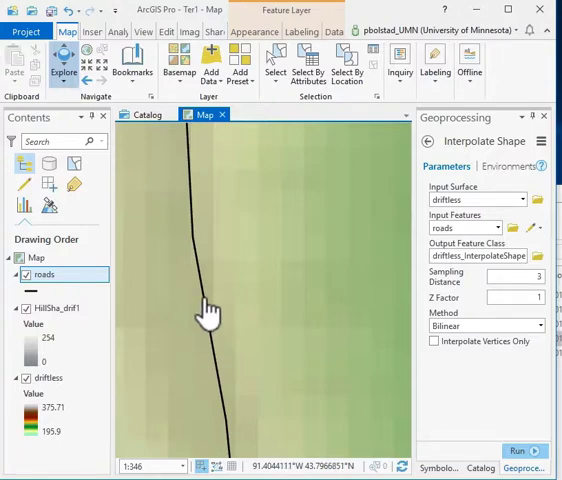
mouse_move(207, 260)
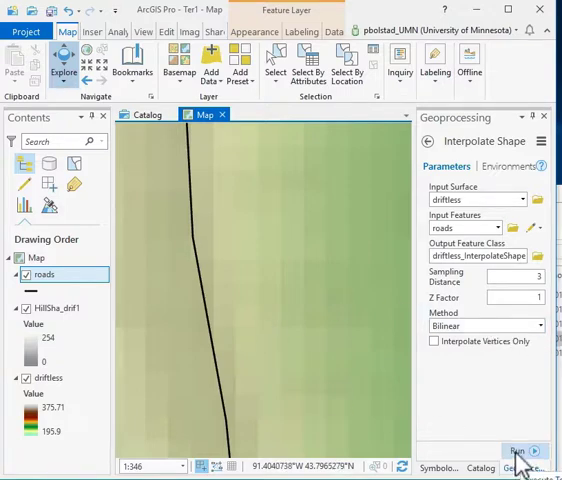
Step: Run Interpolate Shape to create driftless_InterpolateShape1 and hide the original roads layer
left_click(519, 451)
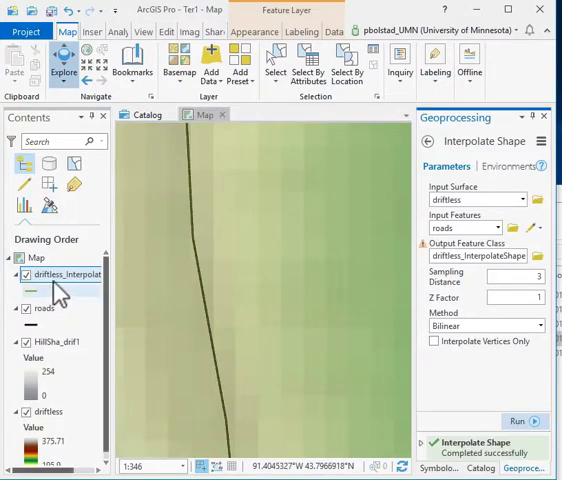
mouse_move(60, 275)
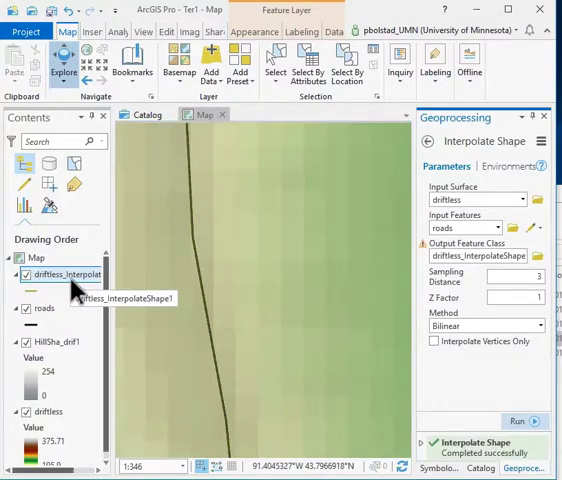
right_click(67, 274)
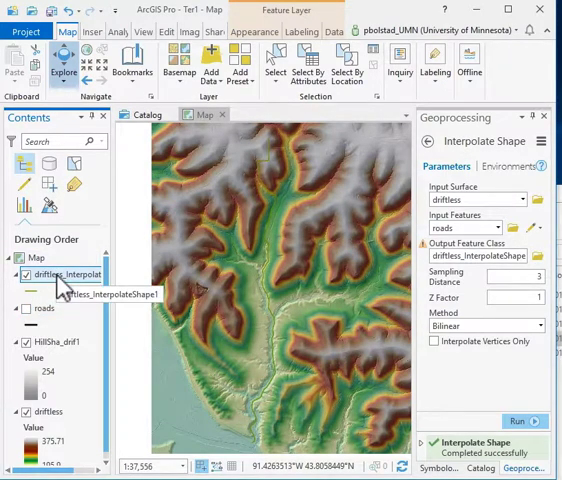
right_click(55, 274)
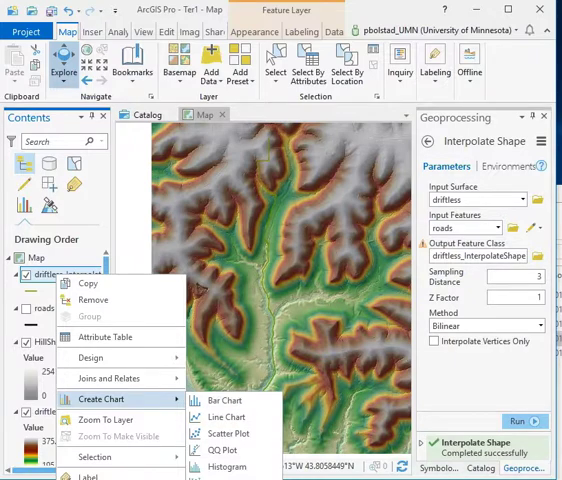
Step: Make a Profile Graph of driftless_InterpolateShape1 plotting elevation against horizontal distance
left_click(223, 417)
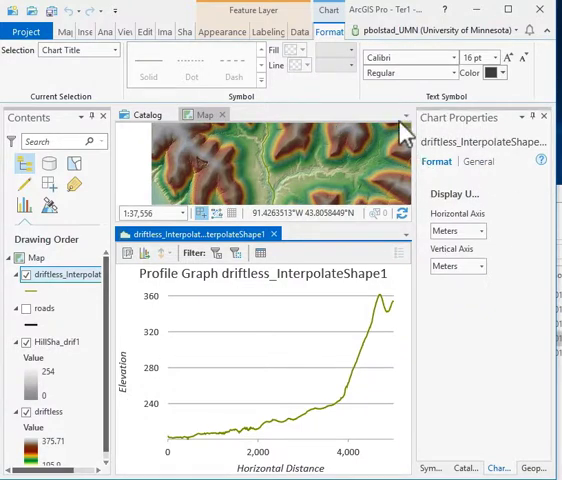
Step: Change the chart title to 'My Profile' in the General chart properties
left_click(480, 161)
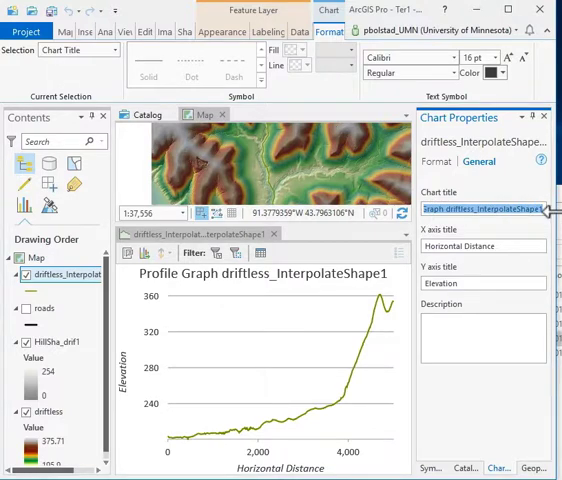
type("My Pr")
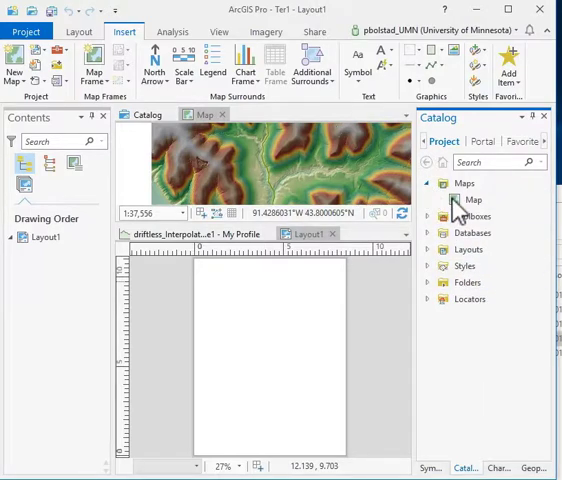
Step: Add a map frame showing Map to the new blank Layout1 page
left_click(473, 199)
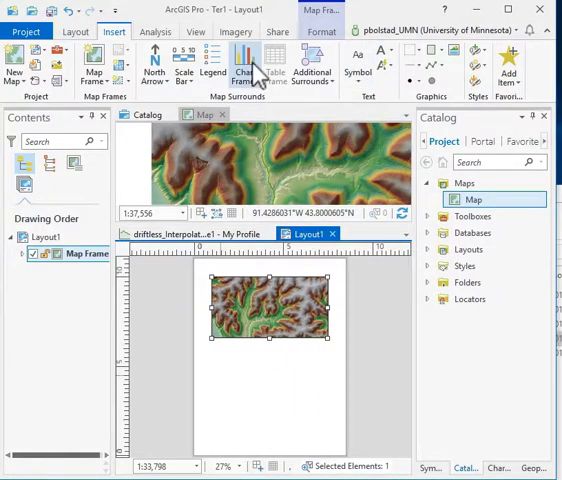
Step: Insert a chart frame for My Profile below the map frame on Layout1
left_click(244, 68)
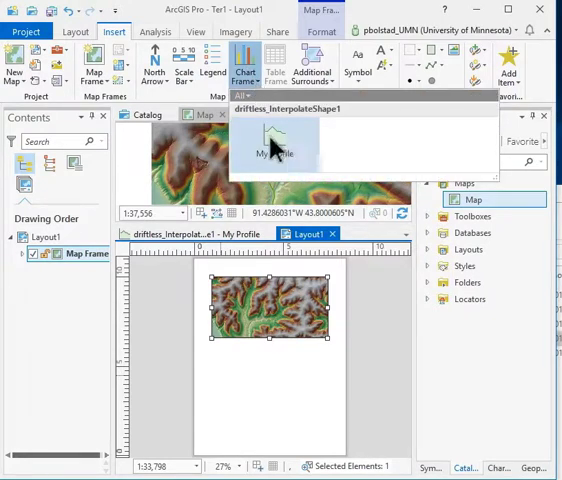
left_click(244, 68)
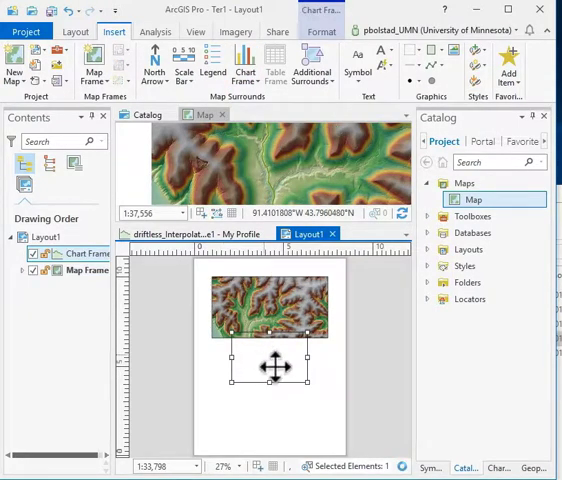